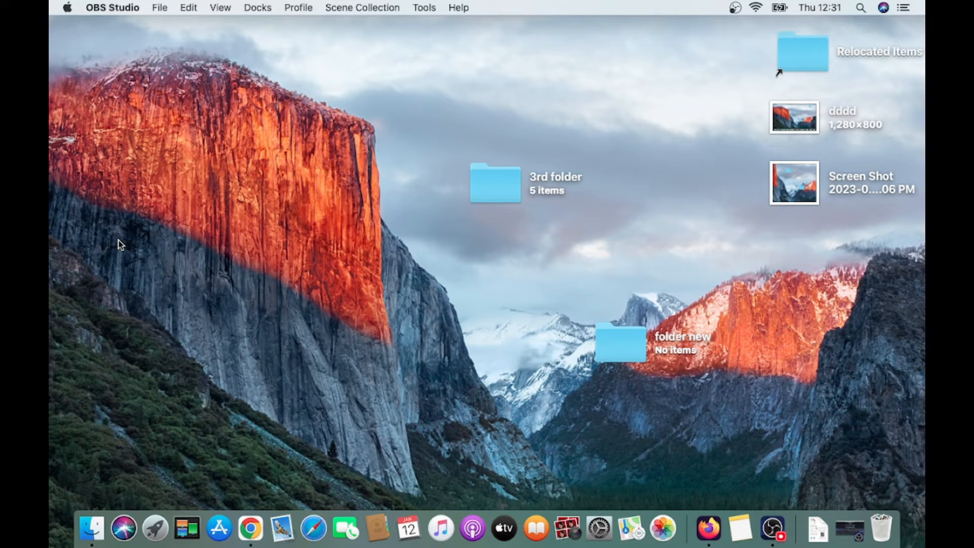
{"action": "mouse_move", "coordinate": [218, 527]}
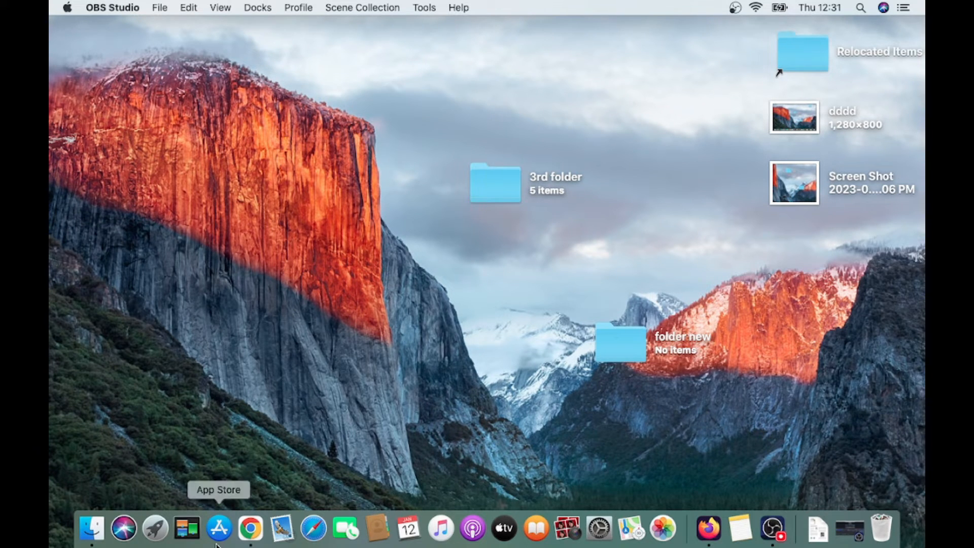
Launch the App Store from the Dock.
{"action": "left_click", "coordinate": [219, 528]}
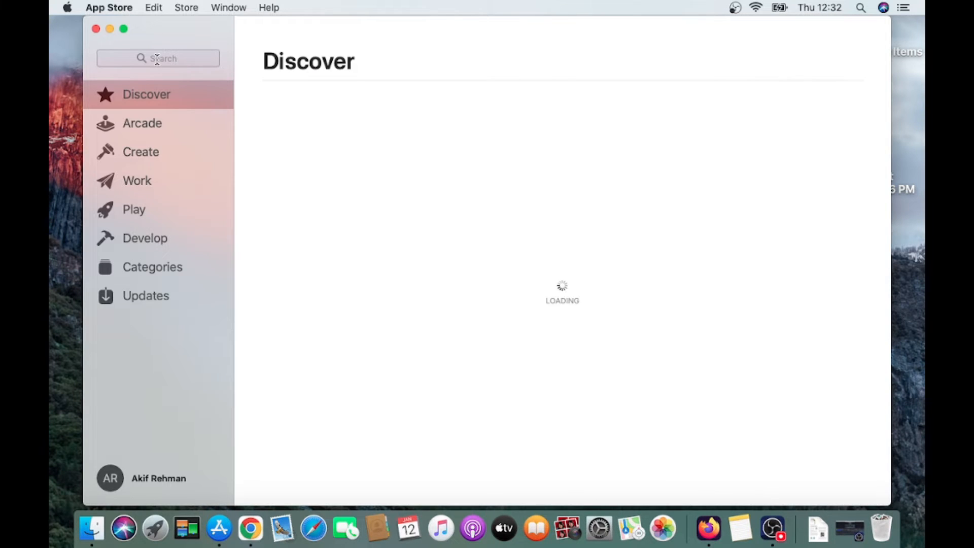
Search the App Store for 'notepad' and request the free Light Notepad app.
{"action": "type", "text": "no"}
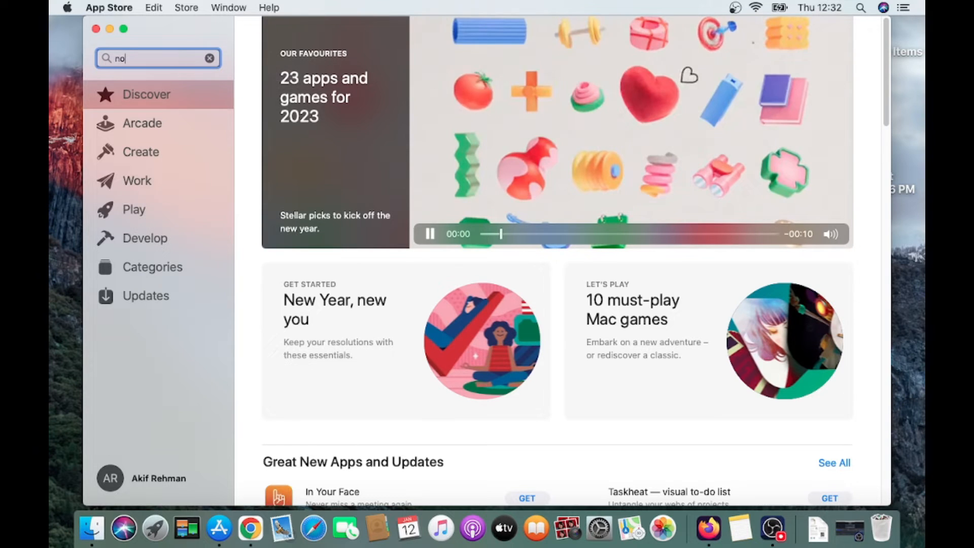
{"action": "type", "text": "tepad"}
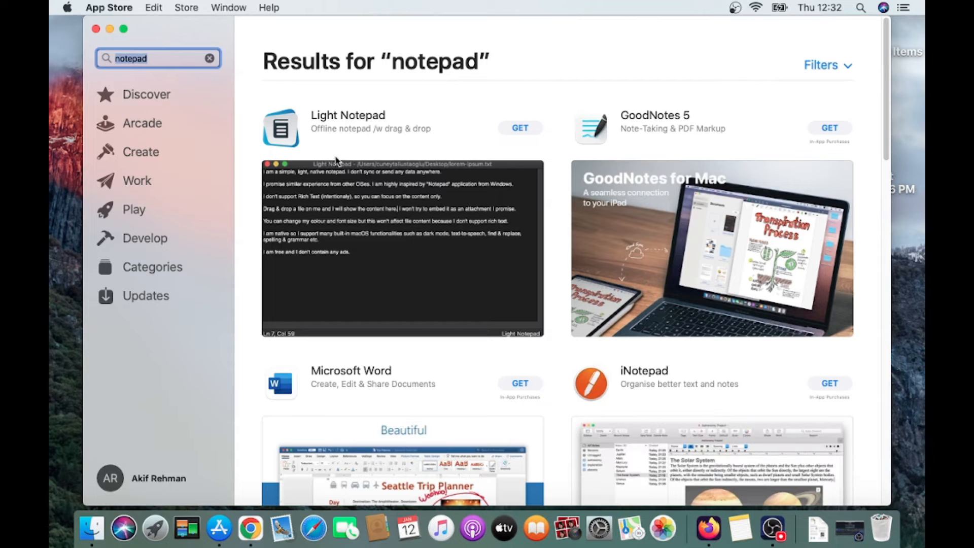
{"action": "mouse_move", "coordinate": [432, 172]}
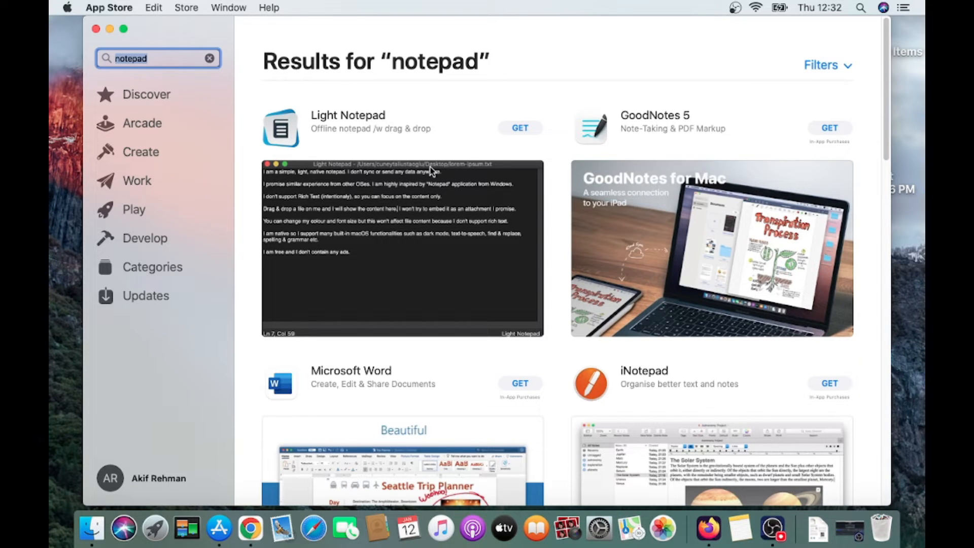
{"action": "mouse_move", "coordinate": [524, 129]}
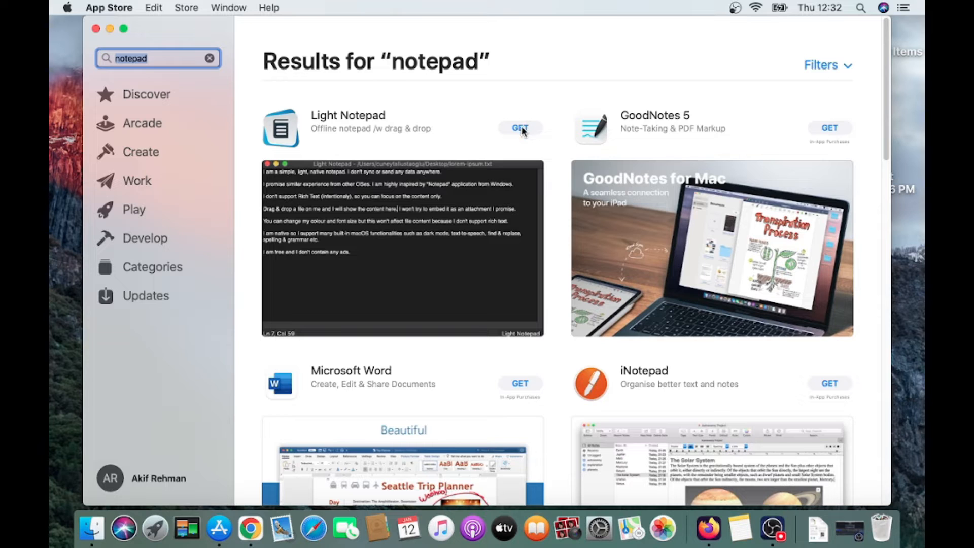
{"action": "left_click", "coordinate": [520, 128]}
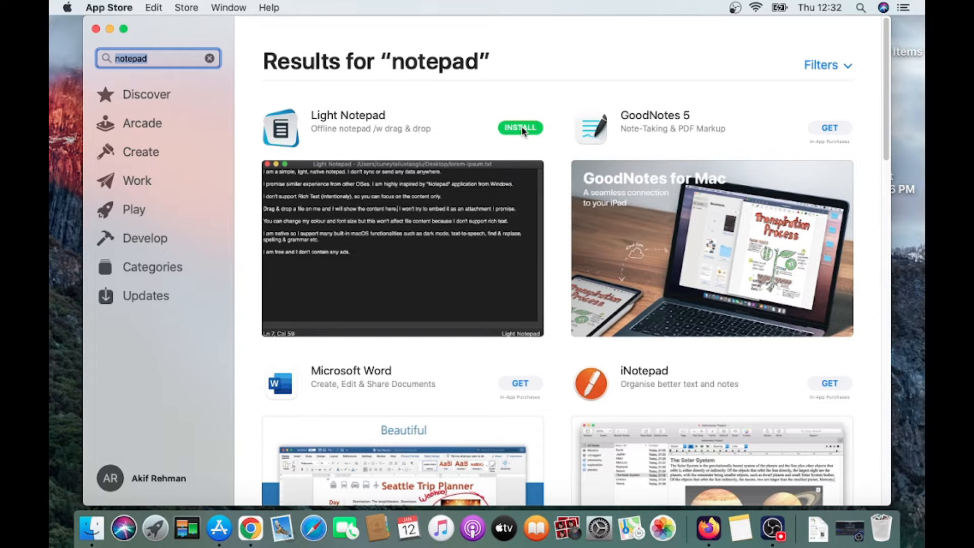
Confirm the install and submit the Apple ID password in the sign-in dialog.
{"action": "left_click", "coordinate": [520, 128]}
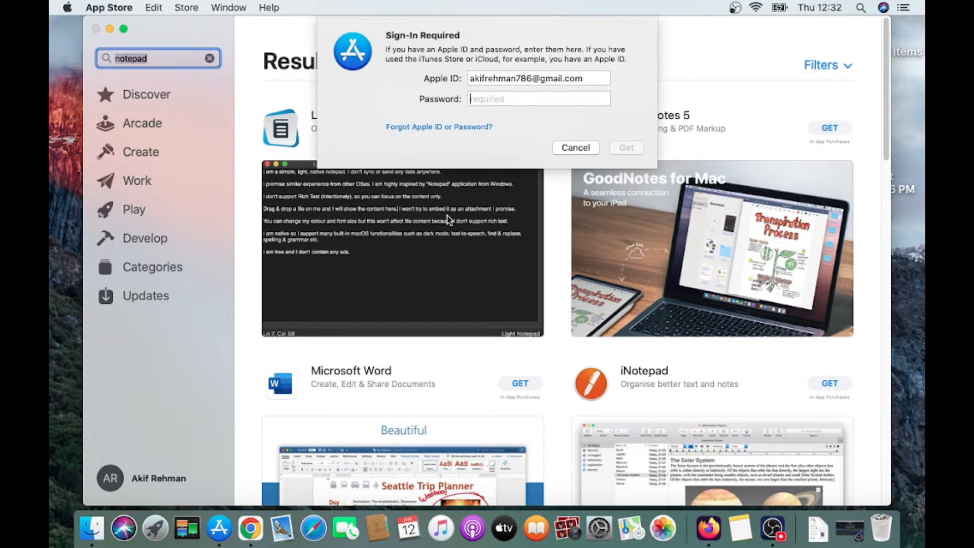
{"action": "left_click", "coordinate": [538, 98]}
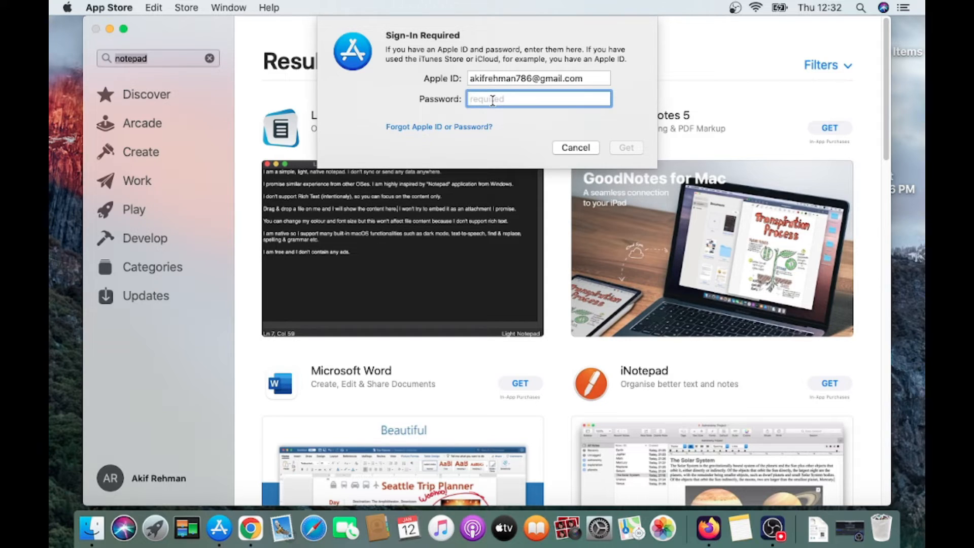
{"action": "type", "text": "••••"}
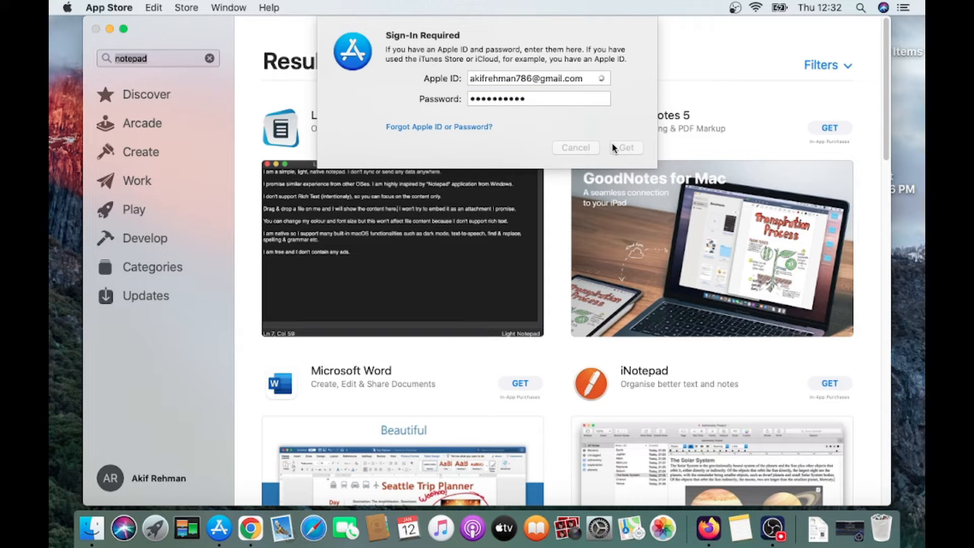
{"action": "left_click", "coordinate": [625, 149]}
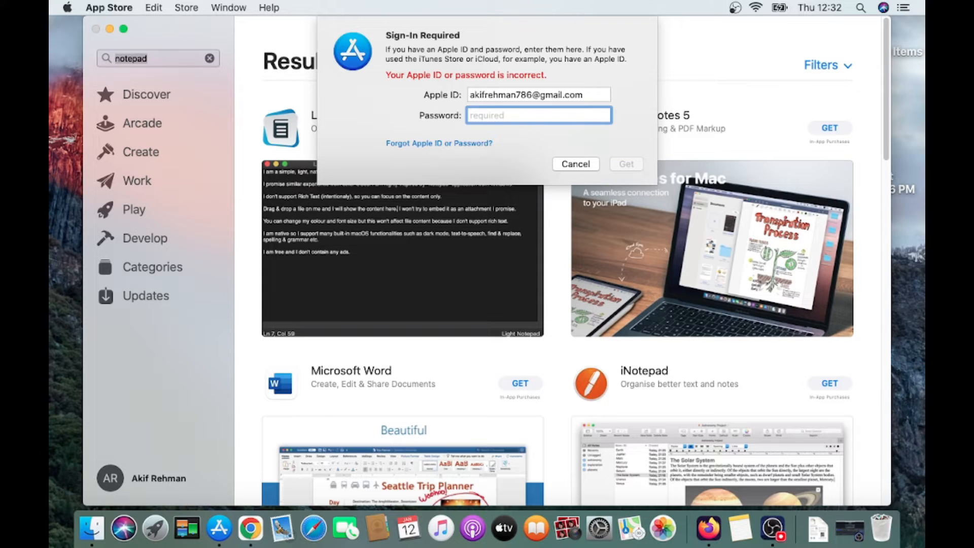
Re-enter the corrected password after the error and resubmit to start the download.
{"action": "type", "text": "•"}
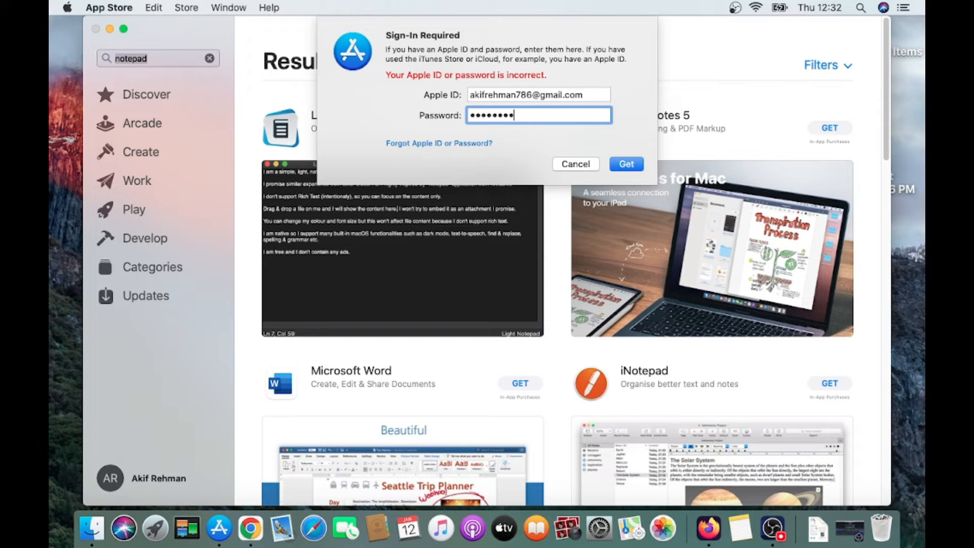
{"action": "type", "text": "•"}
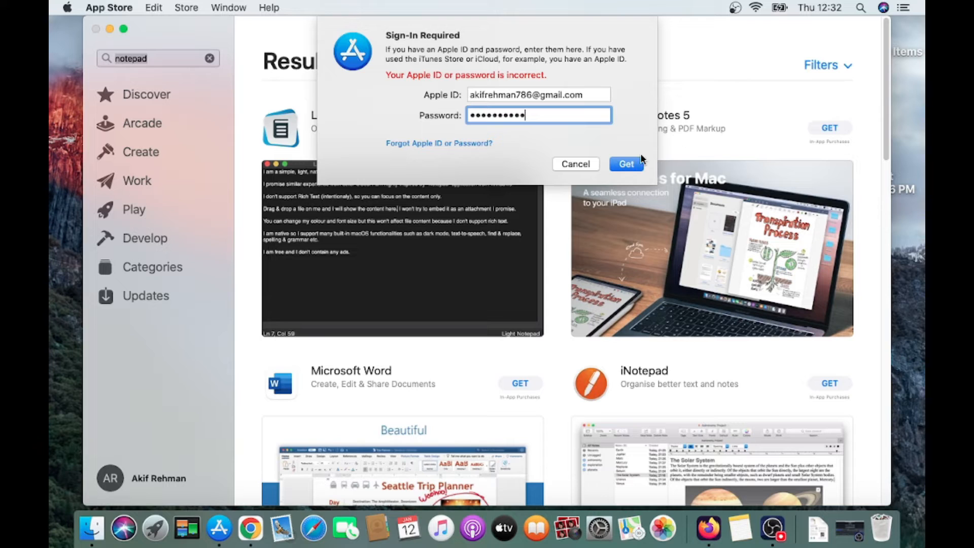
{"action": "left_click", "coordinate": [626, 164]}
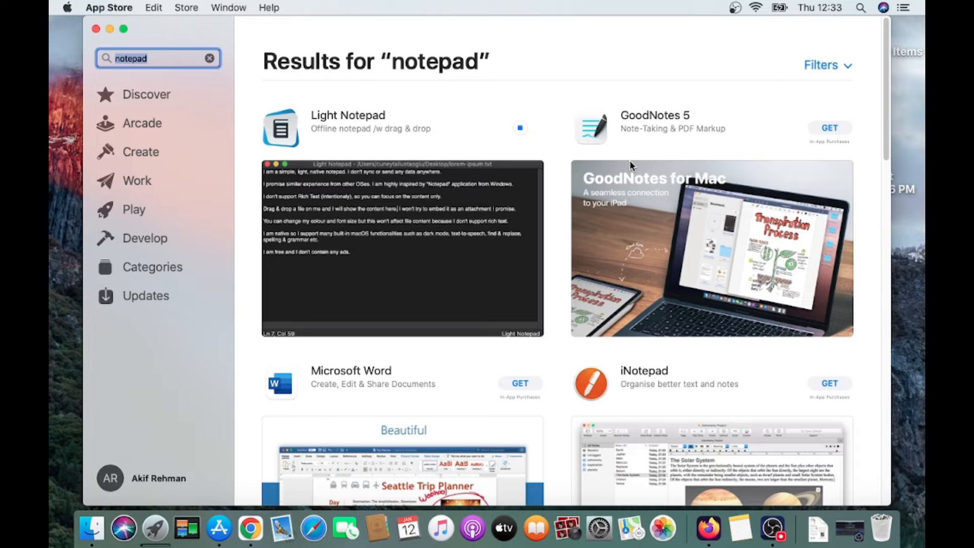
Wait for Light Notepad to finish installing so its button shows OPEN.
{"action": "left_click", "coordinate": [520, 128]}
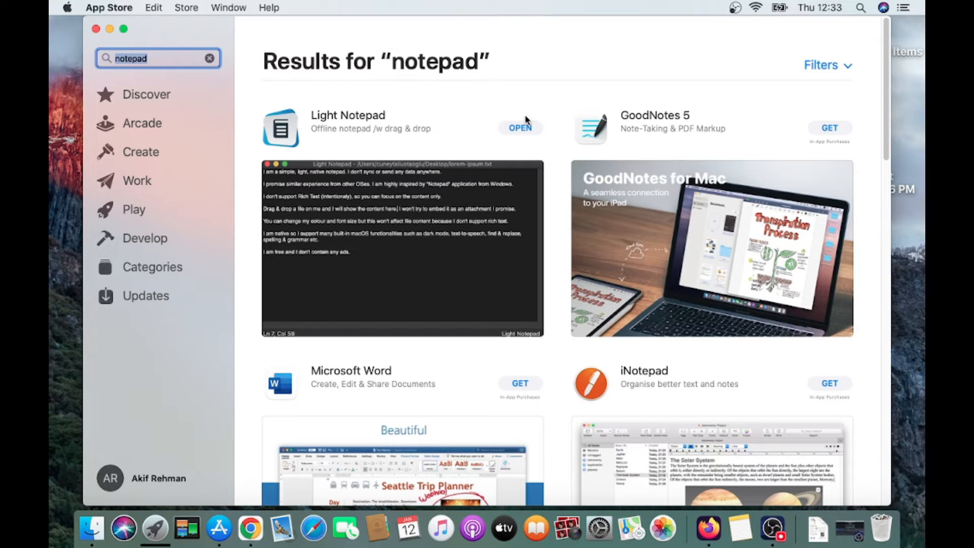
{"action": "mouse_move", "coordinate": [442, 148]}
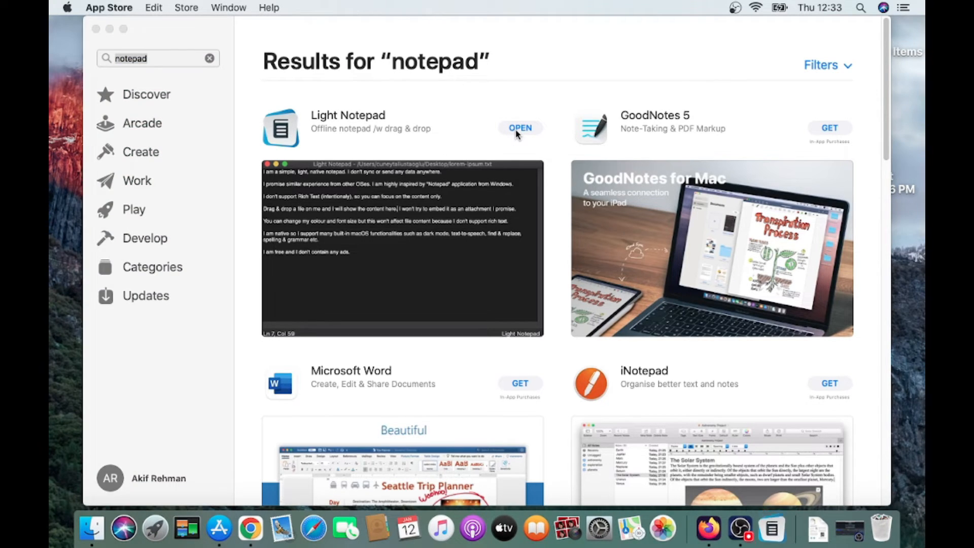
Launch Light Notepad, type two lines, paste a list of .mkv file names and start saving.
{"action": "left_click", "coordinate": [520, 128]}
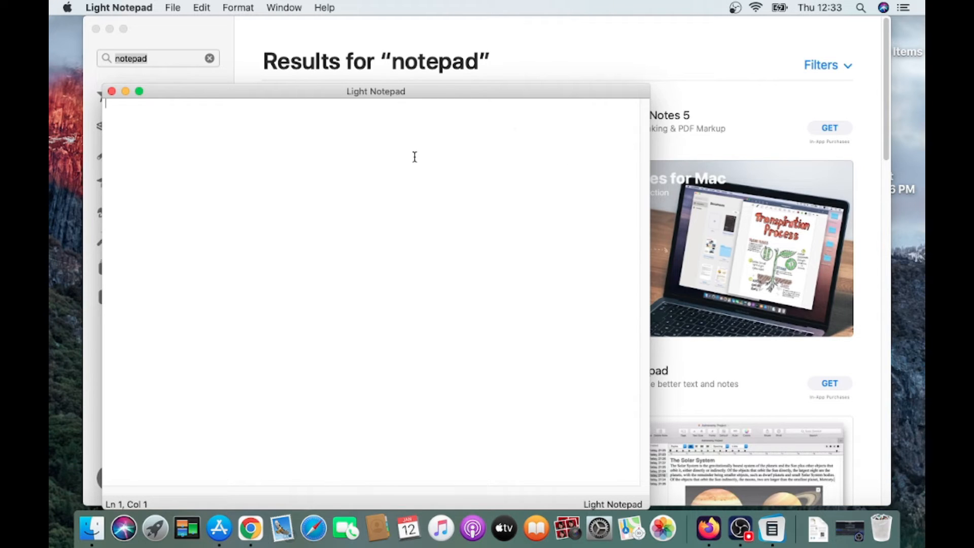
{"action": "type", "text": "dddnddcnjdjnxjnjdnjdndnjnjnjd"}
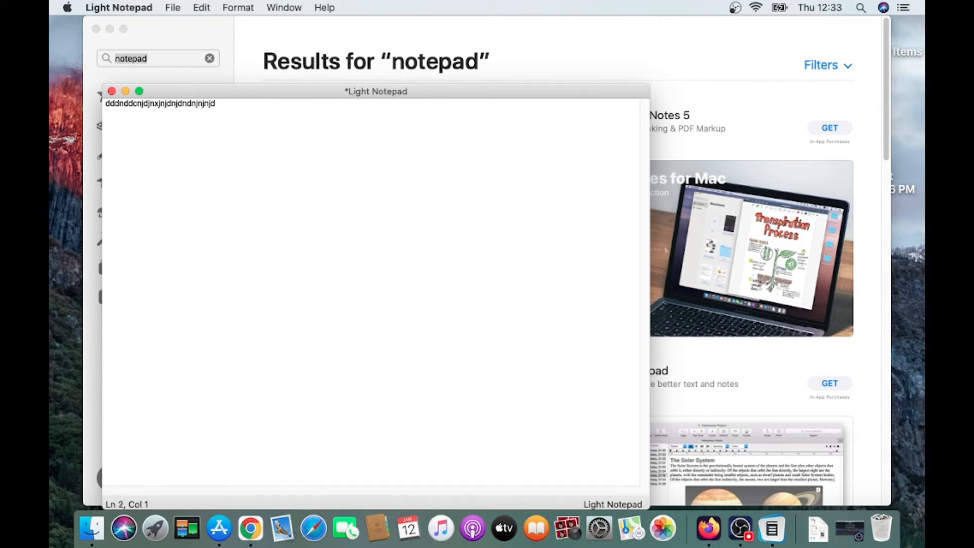
{"action": "type", "text": "ccnjcnjnxncjnjnjnjncjcnjncnj"}
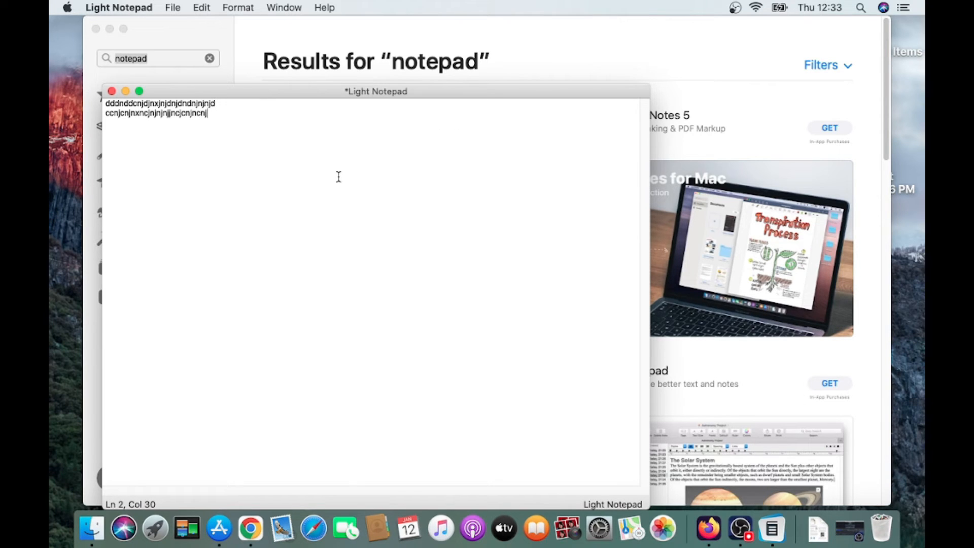
{"action": "right_click", "coordinate": [338, 177]}
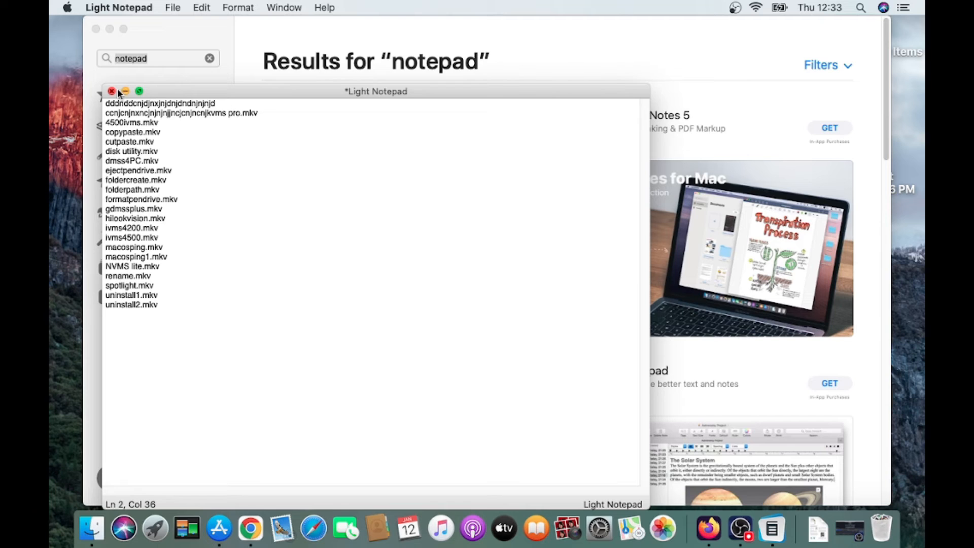
{"action": "mouse_move", "coordinate": [351, 356]}
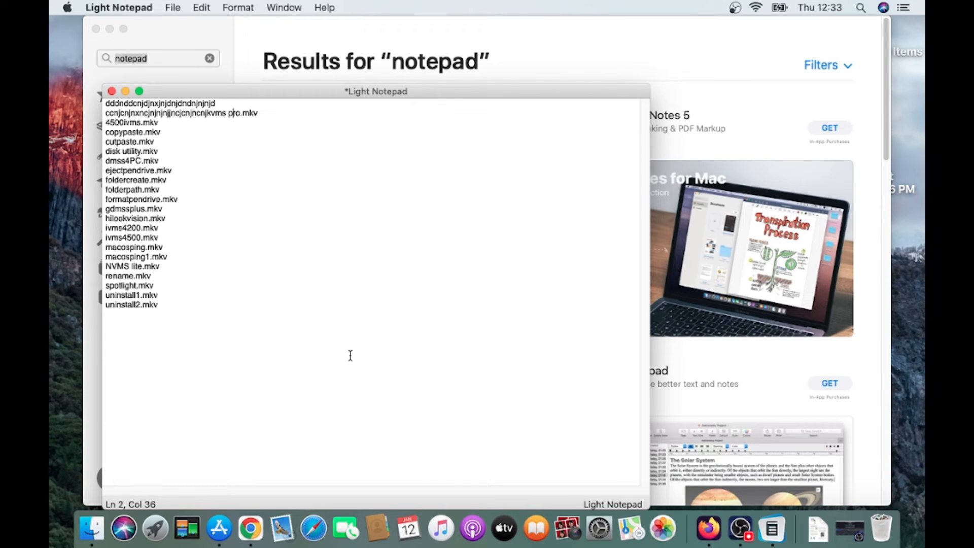
{"action": "key", "text": "cmd+s"}
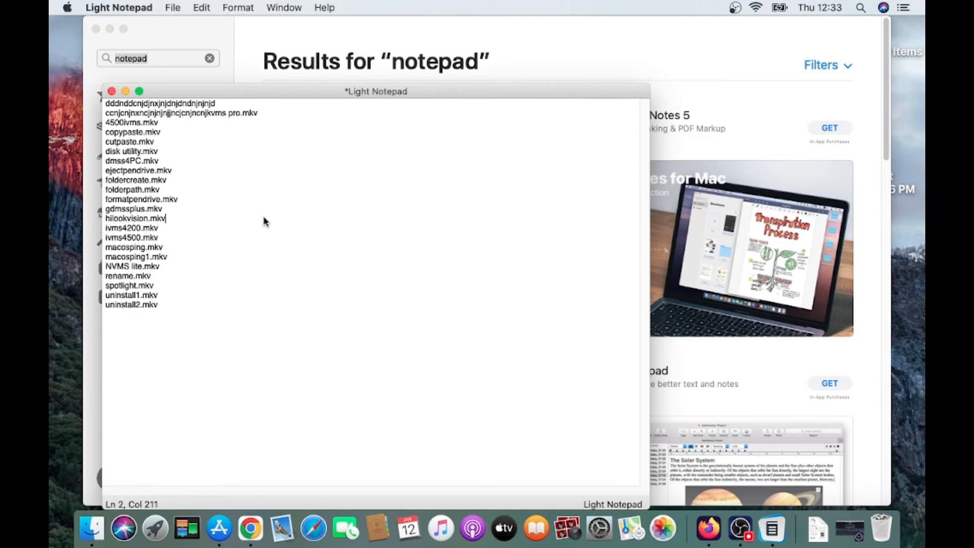
{"action": "mouse_move", "coordinate": [207, 270]}
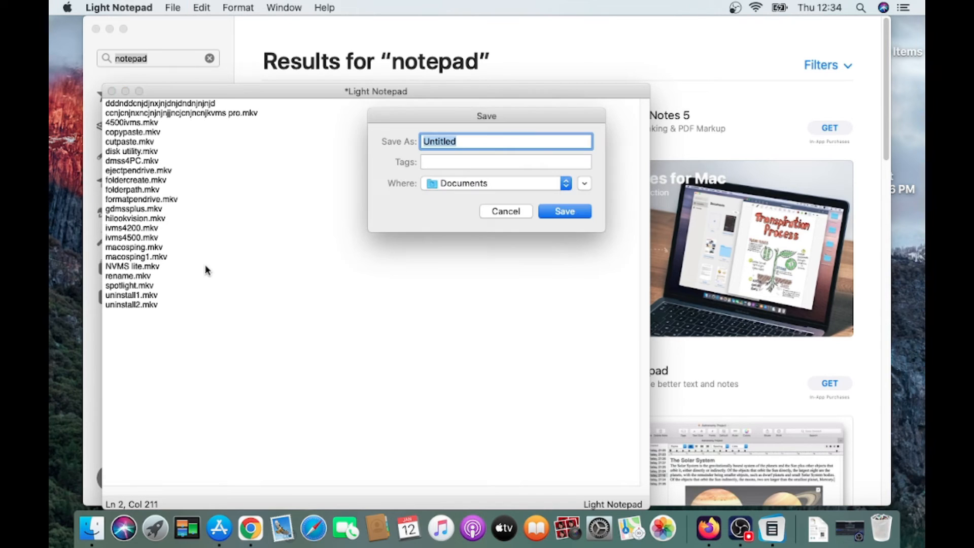
{"action": "mouse_move", "coordinate": [471, 187]}
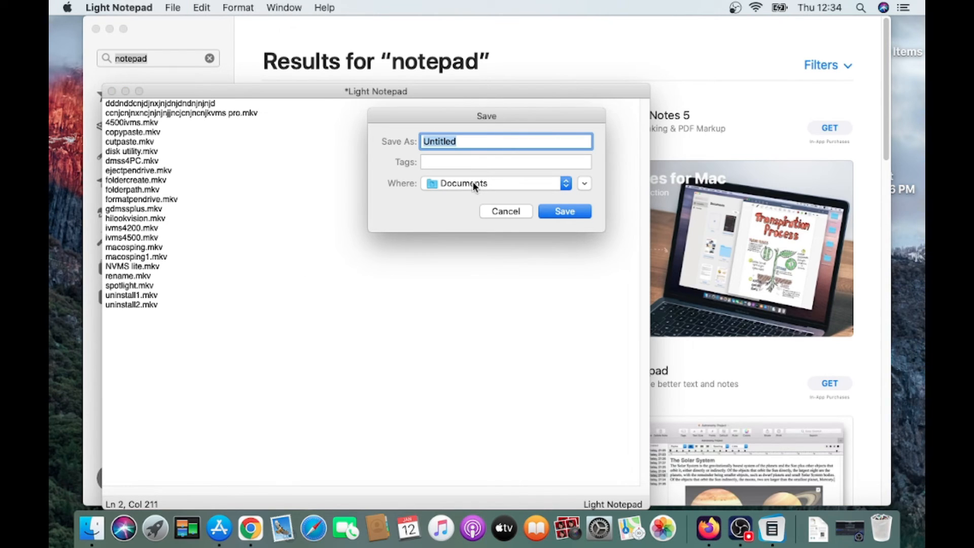
Save the note as Untitled in Documents with the Red tag and close its window.
{"action": "left_click", "coordinate": [506, 162]}
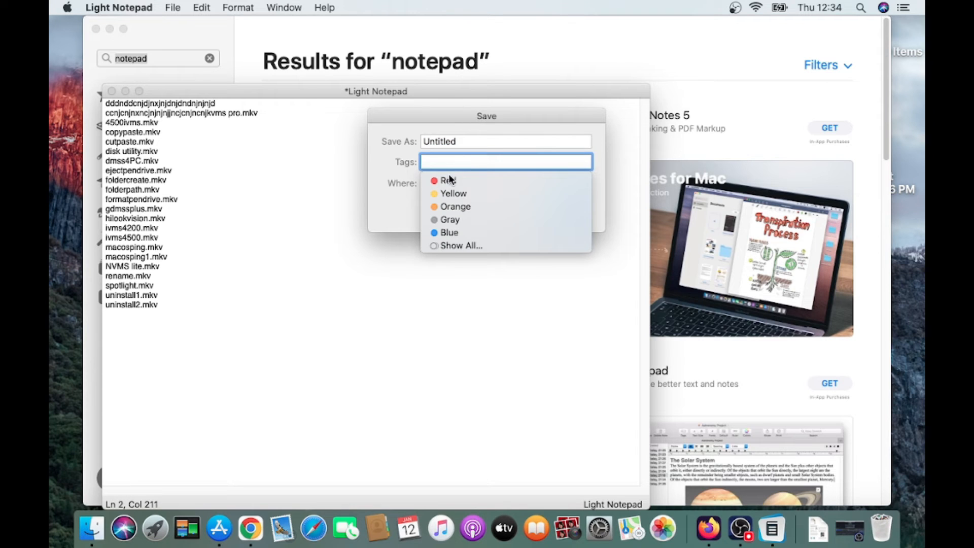
{"action": "left_click", "coordinate": [447, 180]}
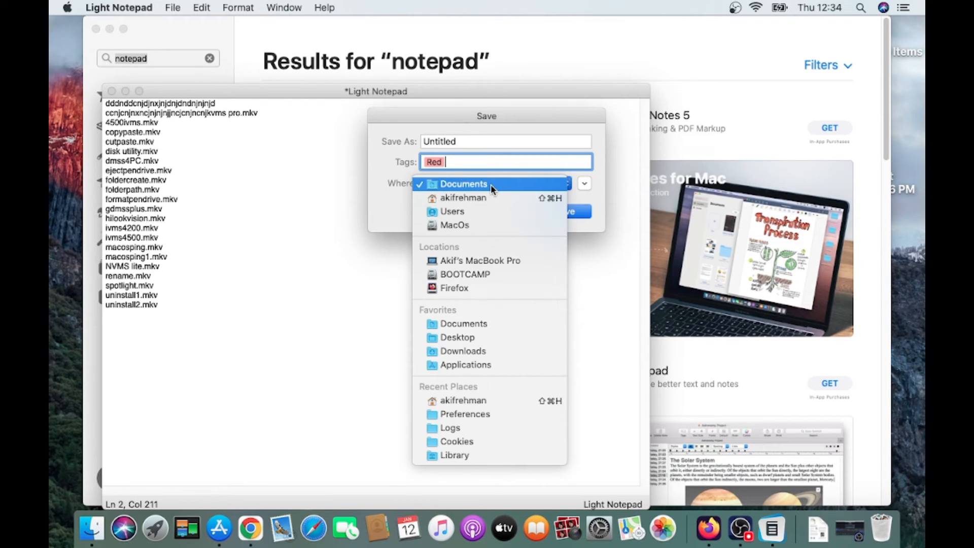
{"action": "mouse_move", "coordinate": [475, 287]}
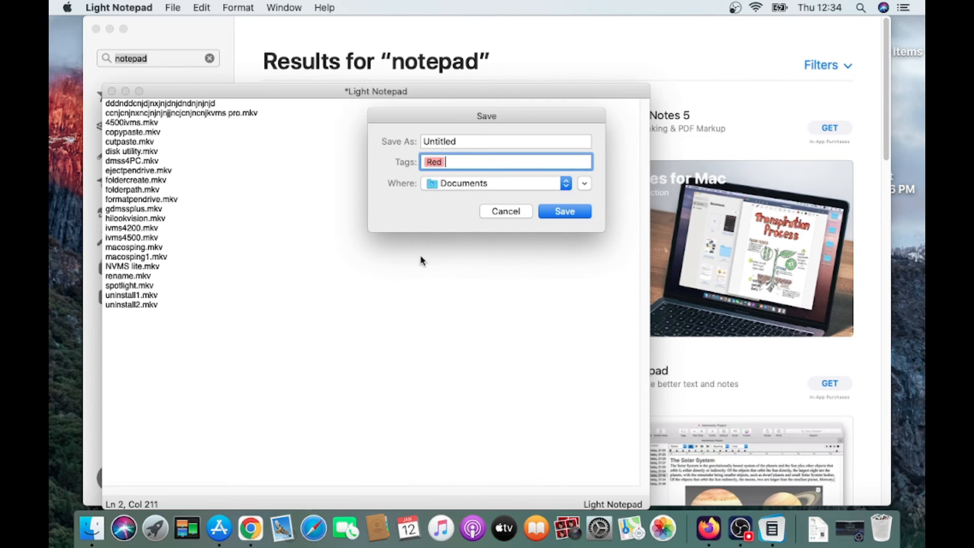
{"action": "left_click", "coordinate": [564, 212]}
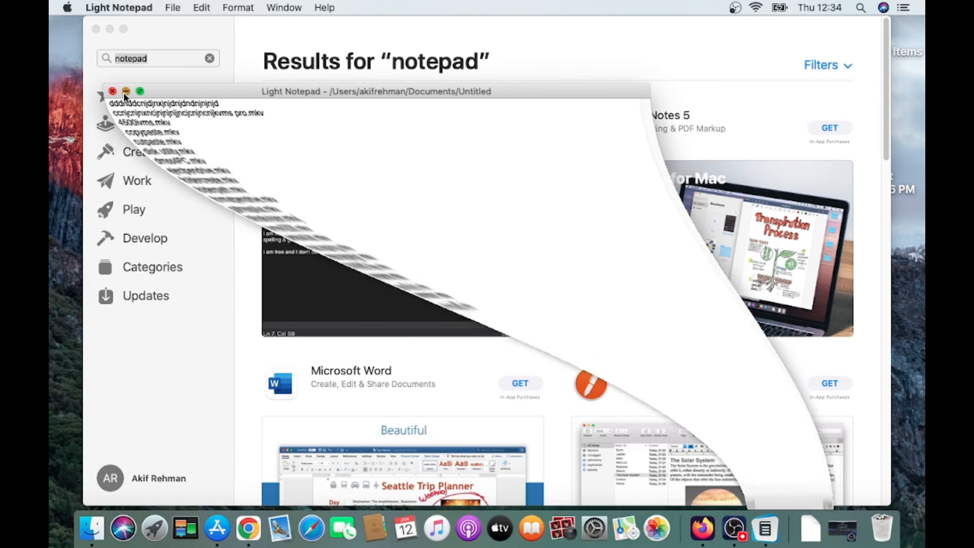
{"action": "left_click", "coordinate": [126, 91]}
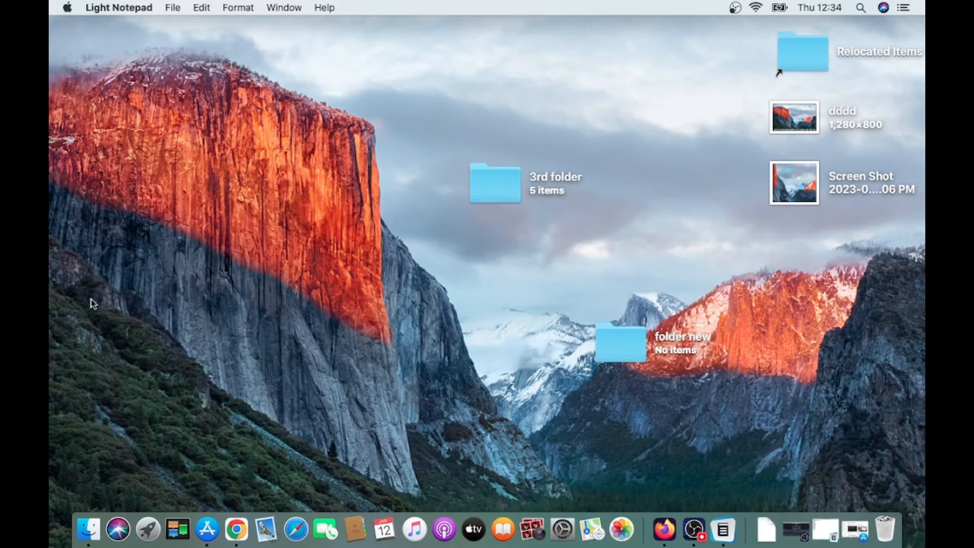
{"action": "mouse_move", "coordinate": [88, 530]}
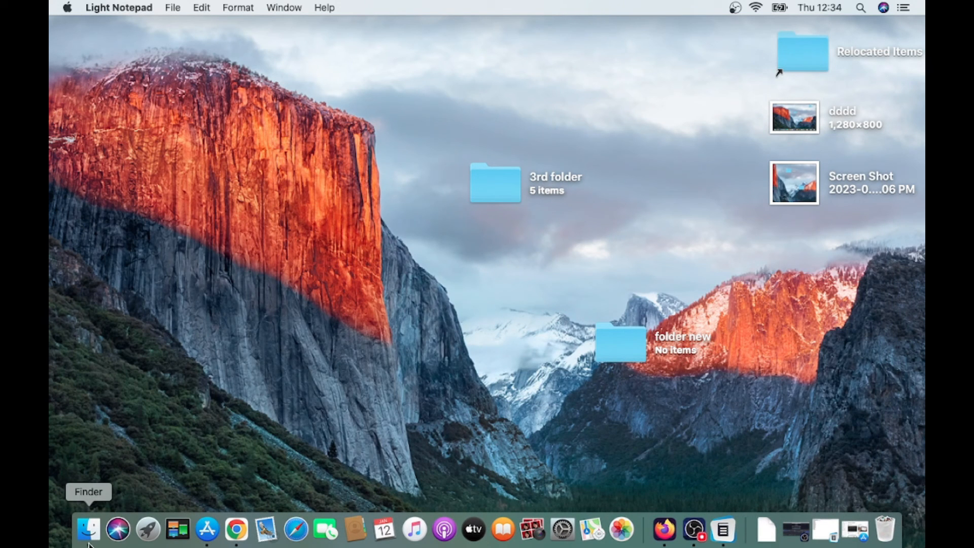
In Finder's Documents, locate the red-tagged Untitled note, view it in TextEdit and close it.
{"action": "left_click", "coordinate": [88, 529]}
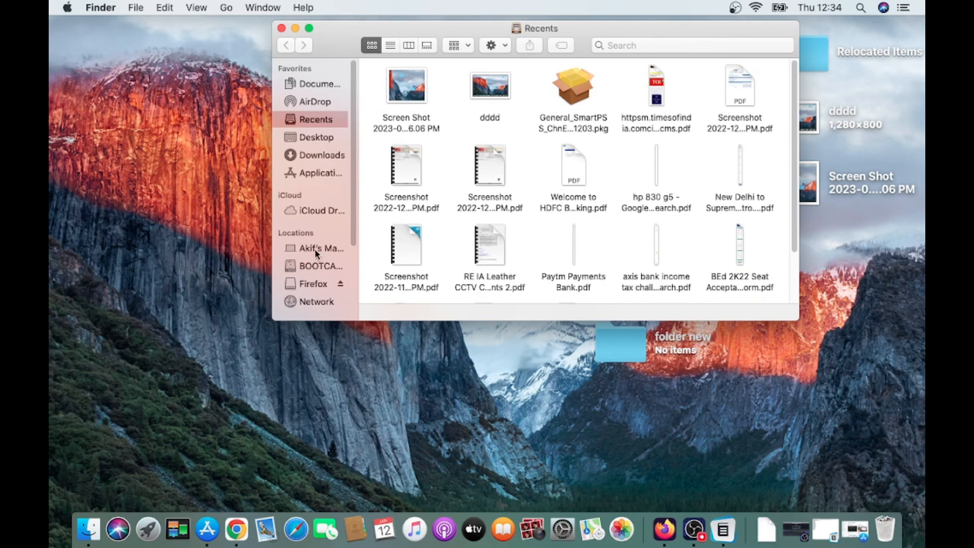
{"action": "mouse_move", "coordinate": [322, 159]}
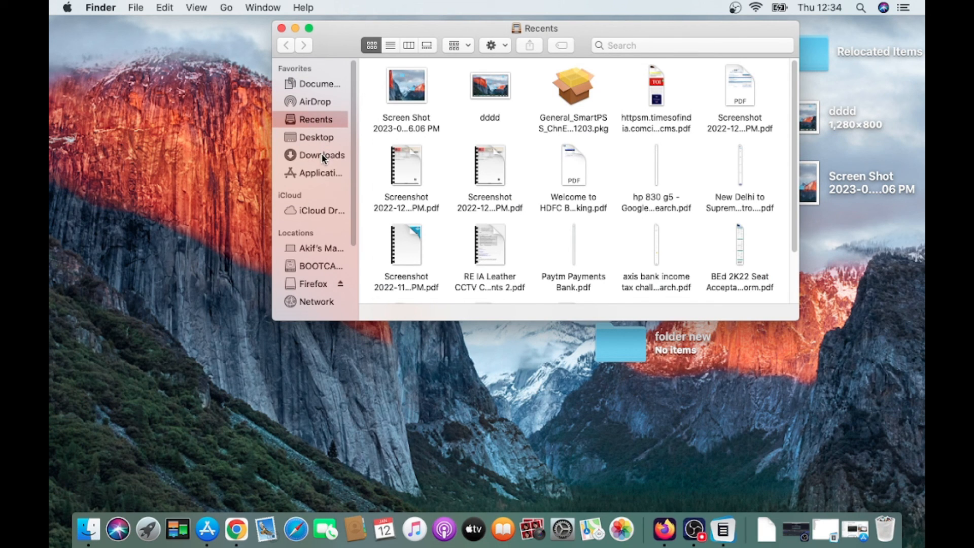
{"action": "left_click", "coordinate": [317, 137]}
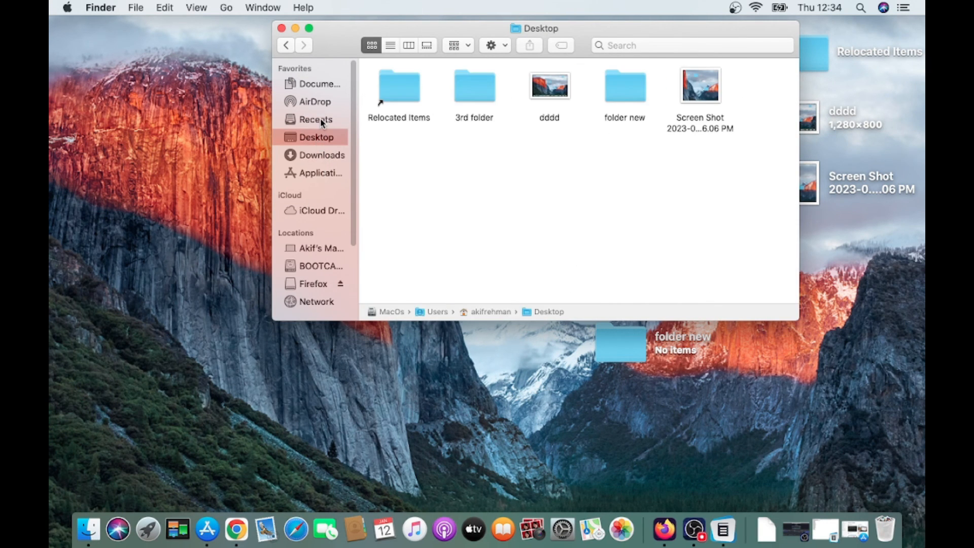
{"action": "left_click", "coordinate": [319, 84]}
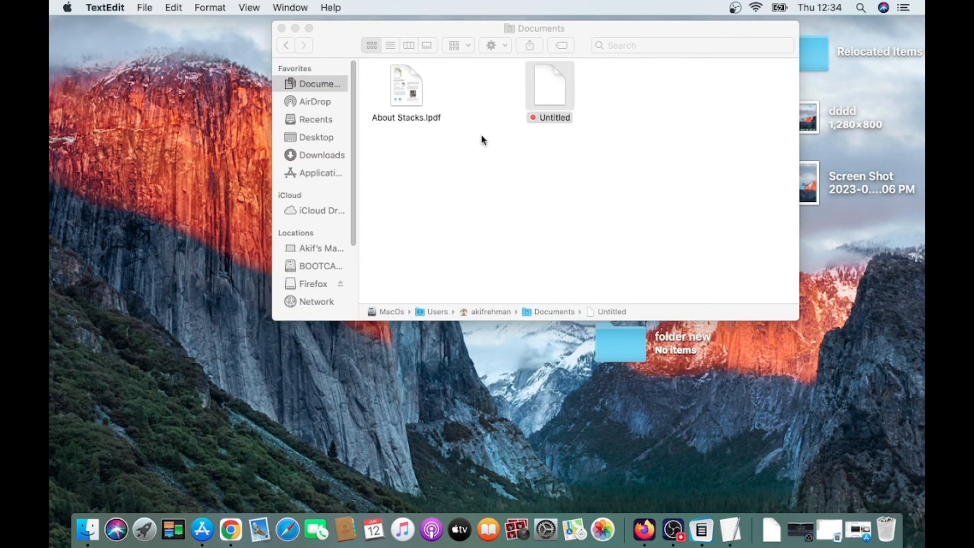
{"action": "double_click", "coordinate": [549, 85]}
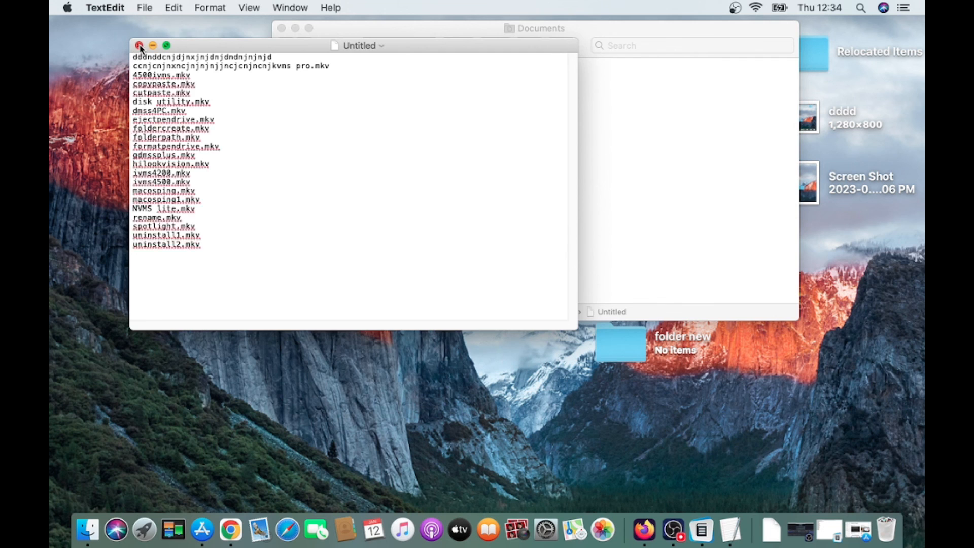
{"action": "left_click", "coordinate": [139, 46]}
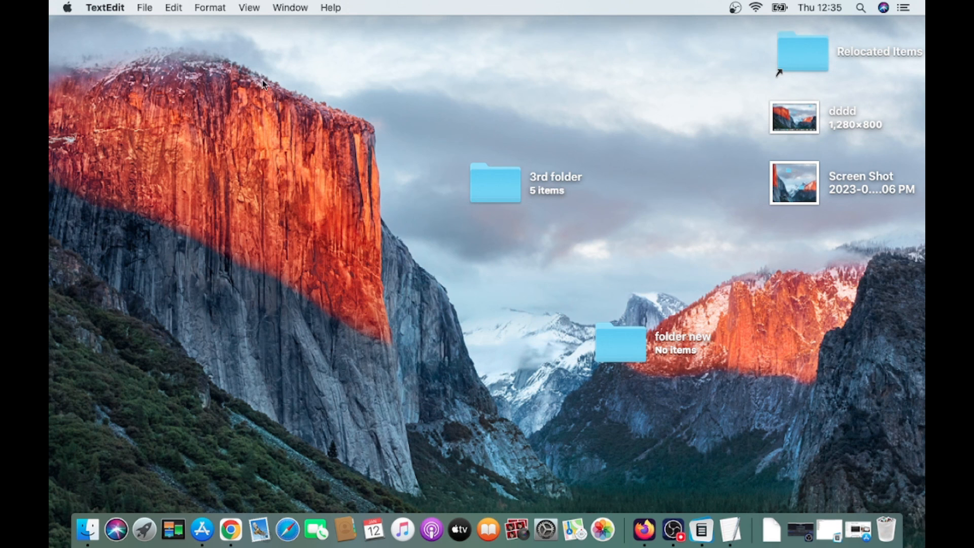
{"action": "mouse_move", "coordinate": [215, 184]}
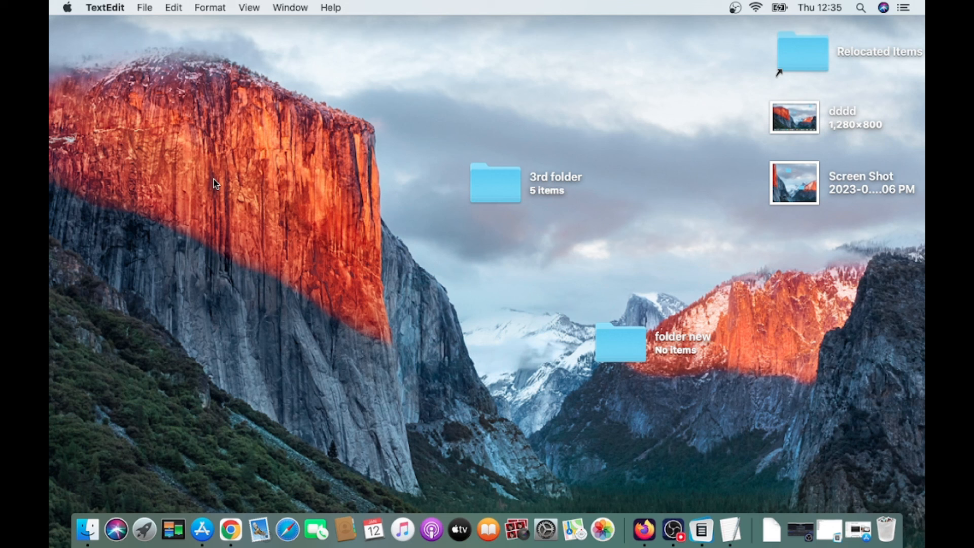
{"action": "mouse_move", "coordinate": [535, 481]}
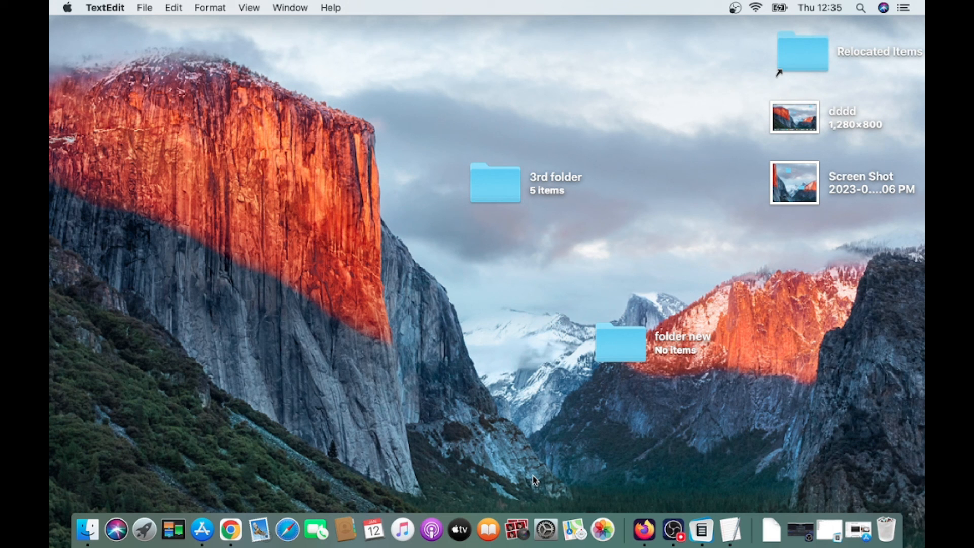